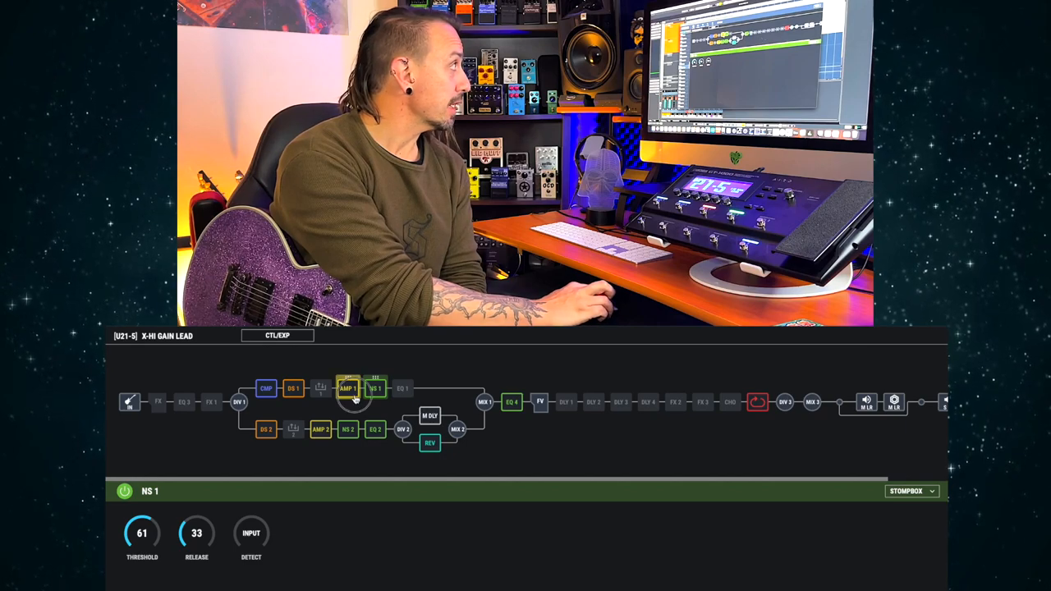
Inspect the AMP 1 and DS 1 blocks, then show the Main Speaker Simulator panel
{"action": "left_click", "coordinate": [347, 388]}
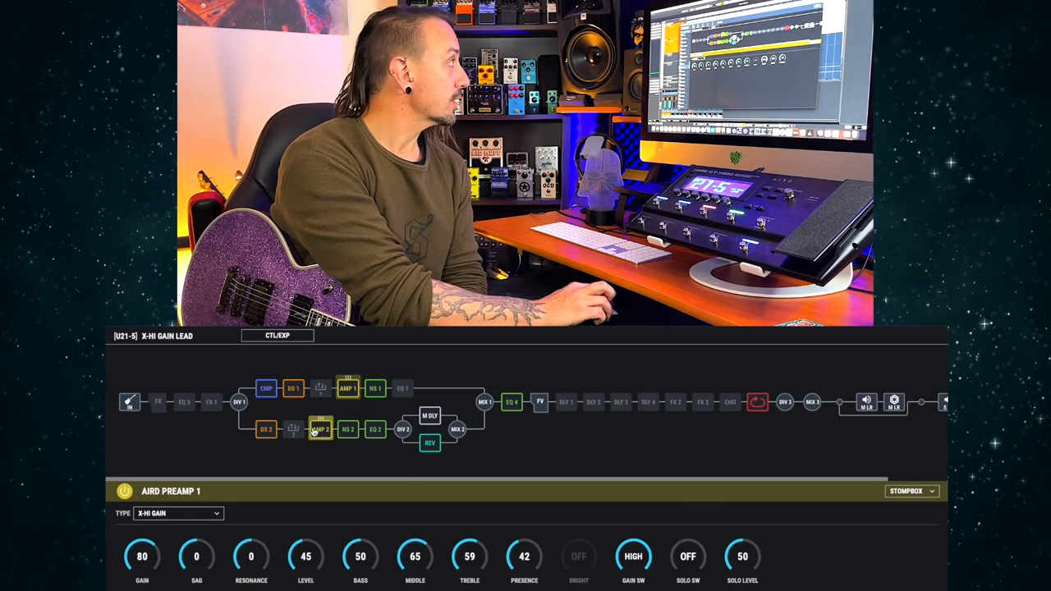
{"action": "left_click", "coordinate": [266, 389]}
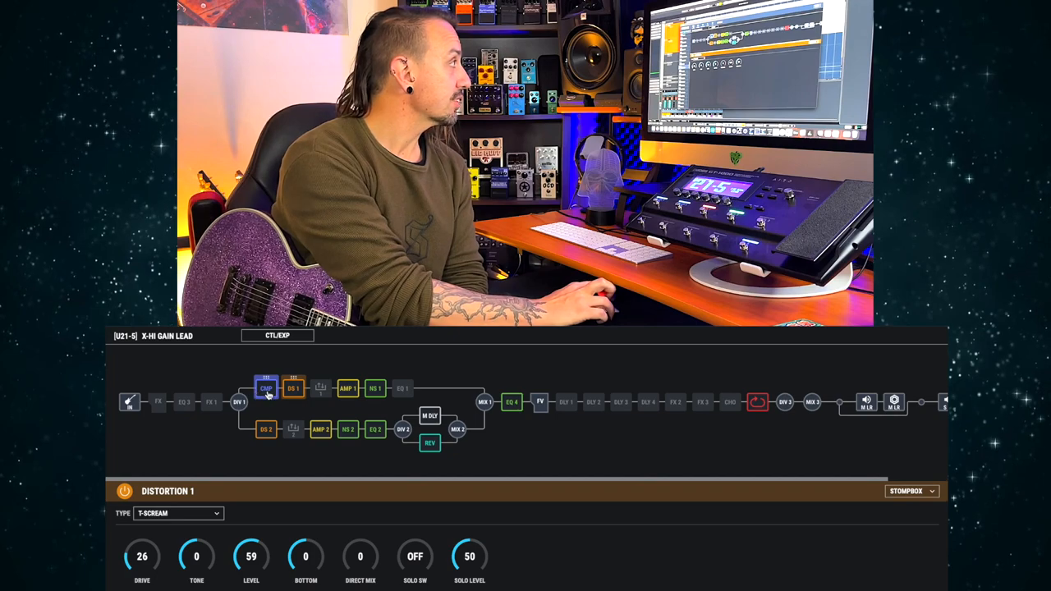
{"action": "left_click", "coordinate": [867, 402]}
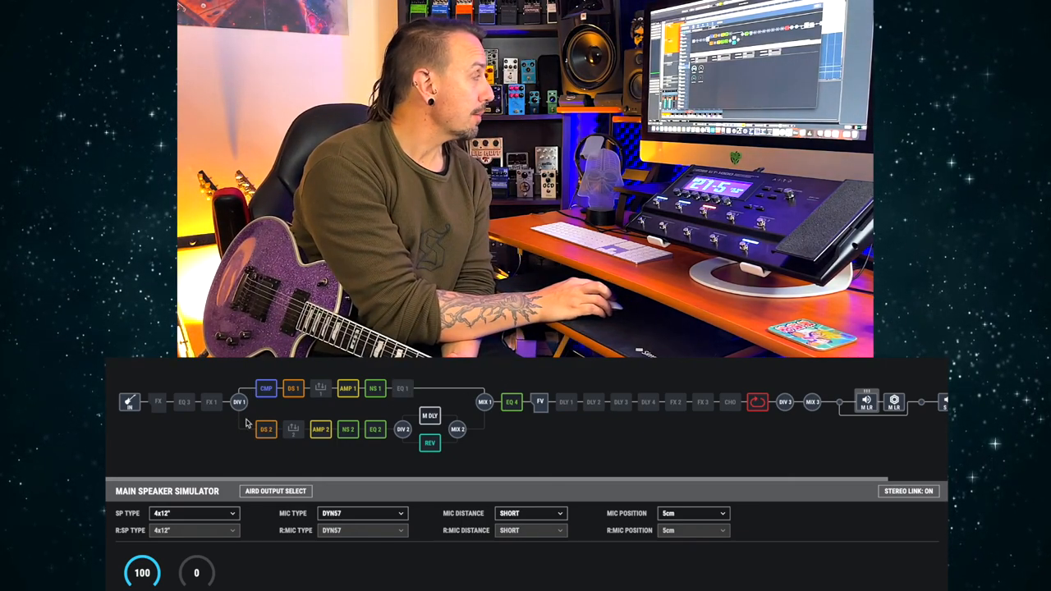
View the DS 2, AMP 2, EQ 2 and Divider 2 settings on the lower path
{"action": "left_click", "coordinate": [320, 430]}
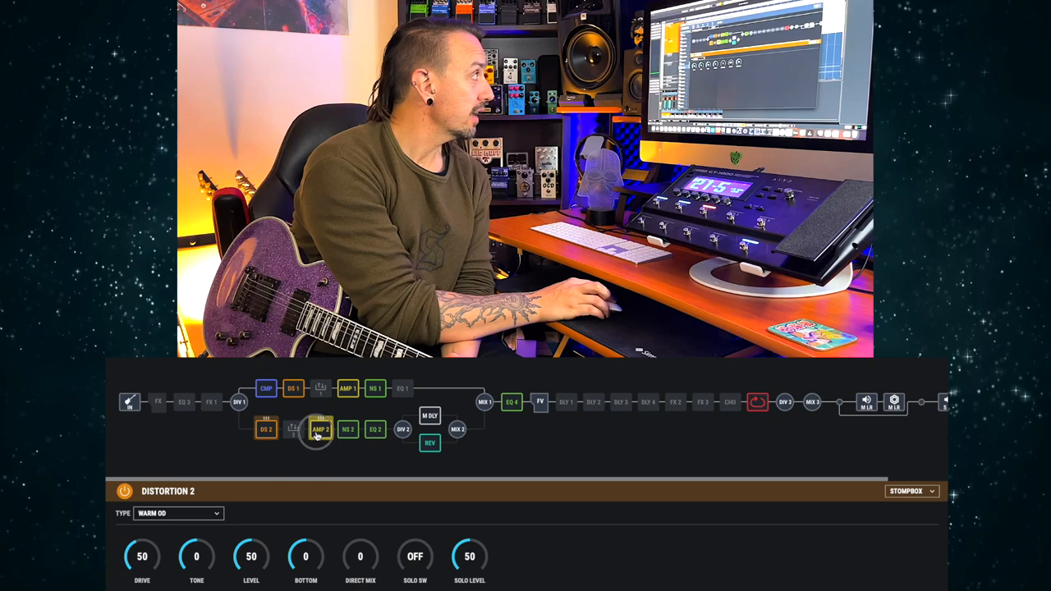
{"action": "left_click", "coordinate": [320, 429]}
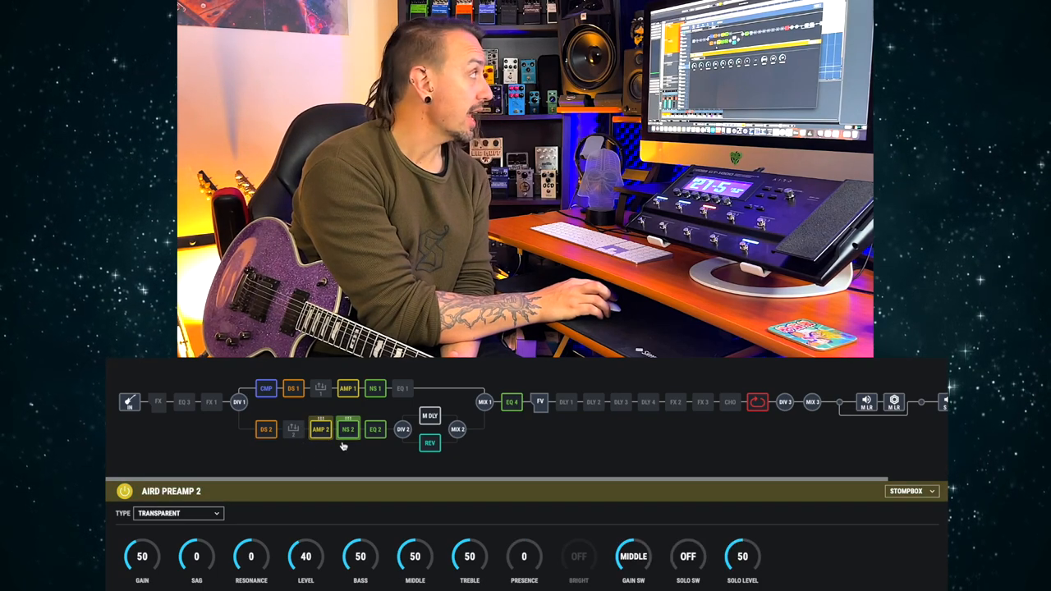
{"action": "left_click", "coordinate": [375, 429]}
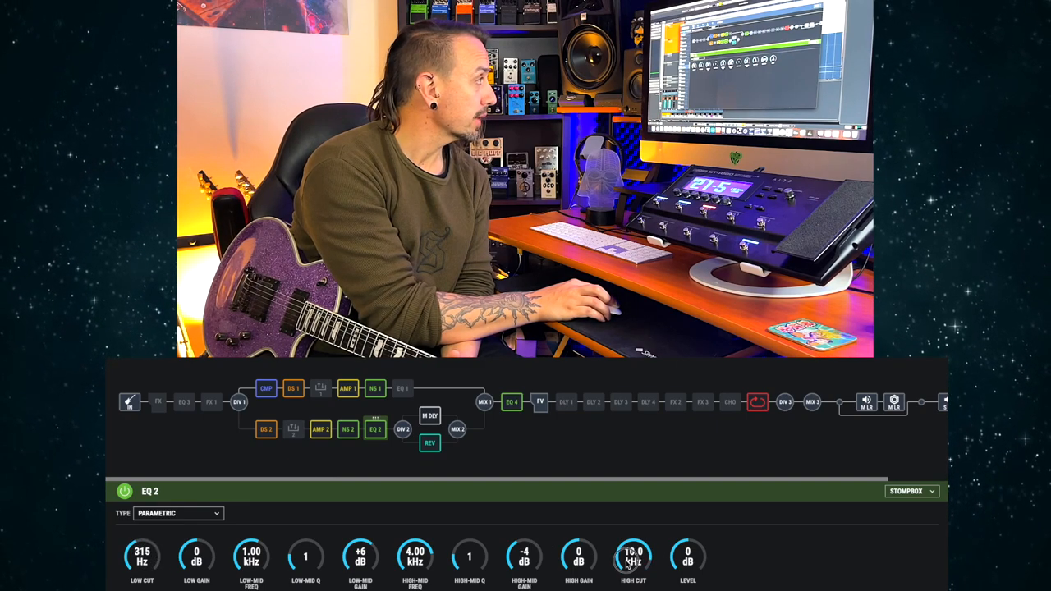
{"action": "left_click", "coordinate": [402, 429]}
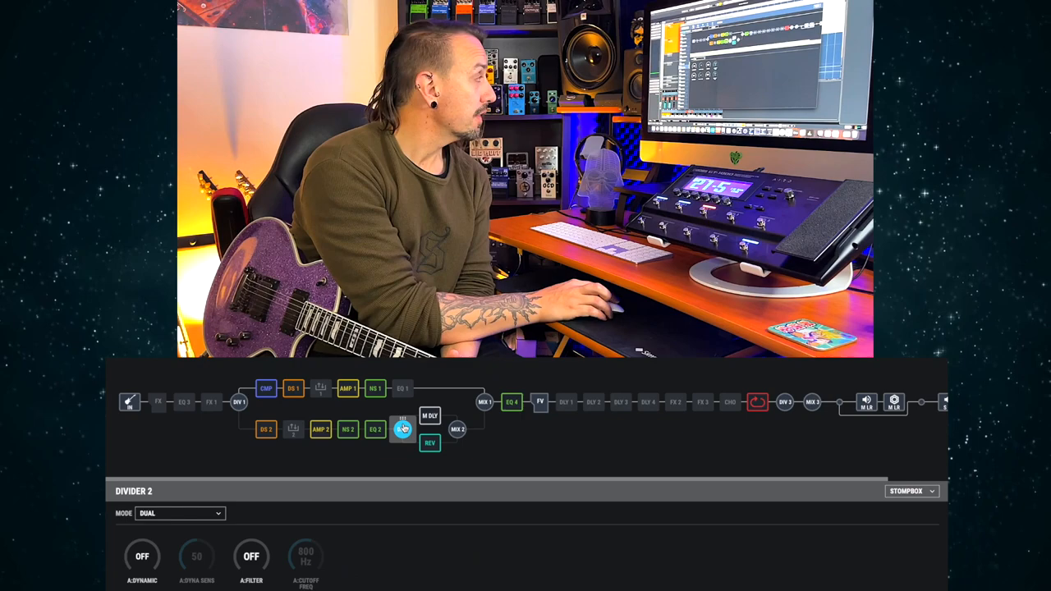
Compare the master delay and reverb settings, then view Mixer 1's stereo levels
{"action": "left_click", "coordinate": [429, 414]}
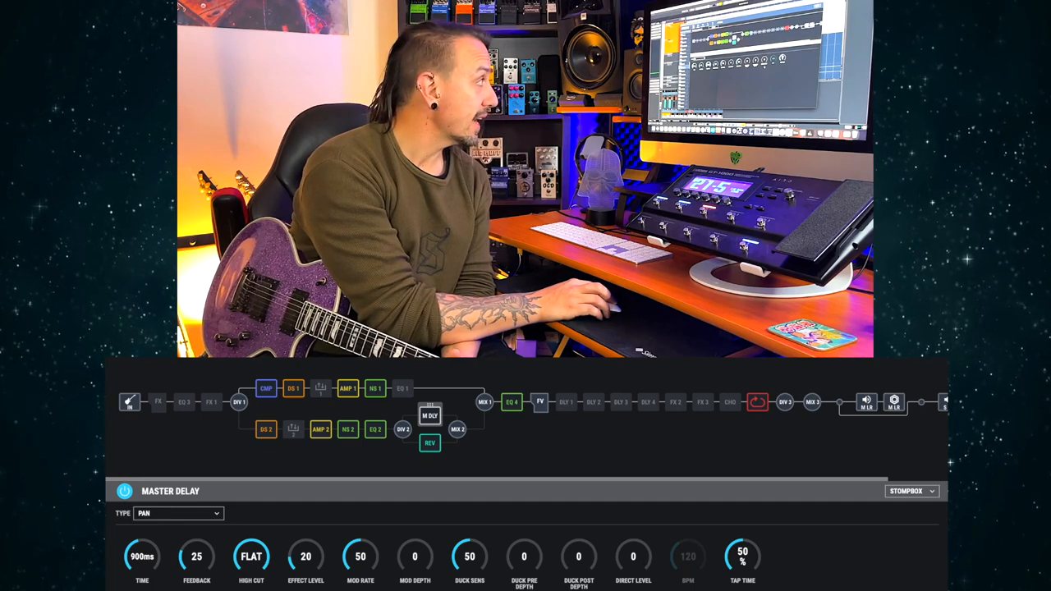
{"action": "left_click", "coordinate": [430, 443]}
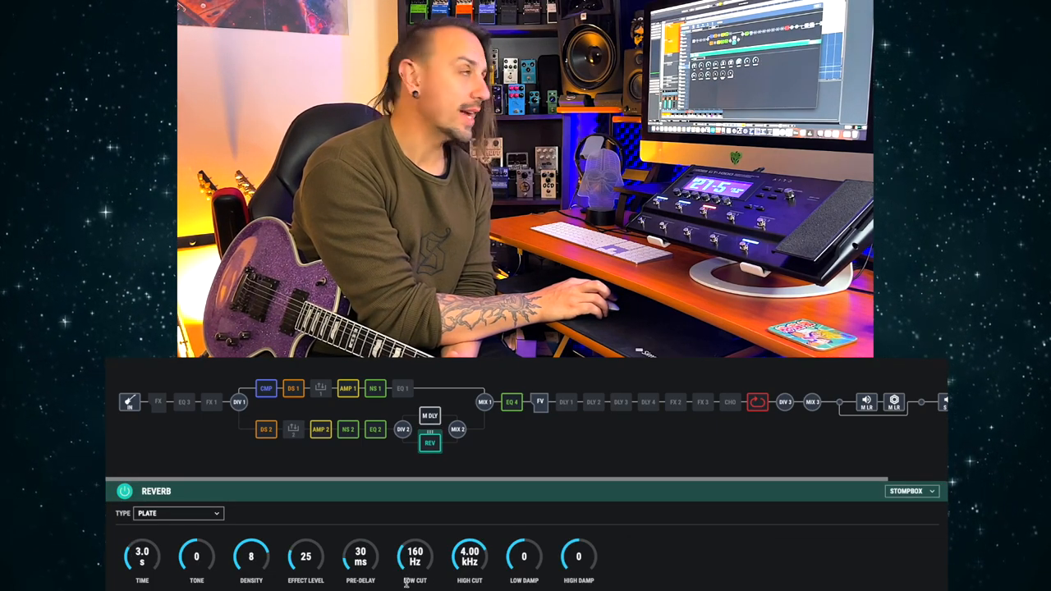
{"action": "left_click", "coordinate": [429, 415]}
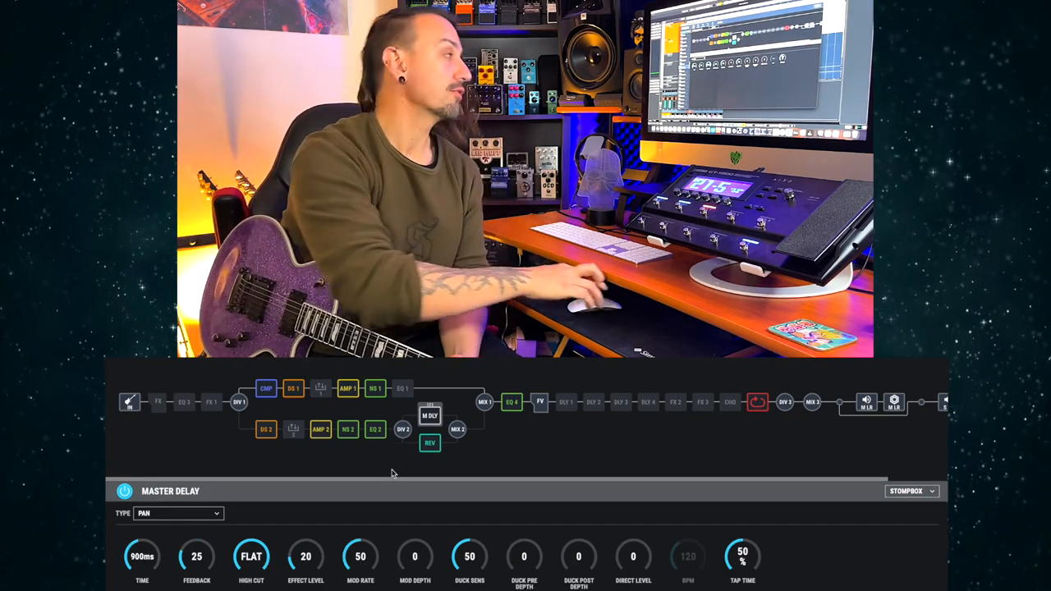
{"action": "left_click", "coordinate": [429, 443]}
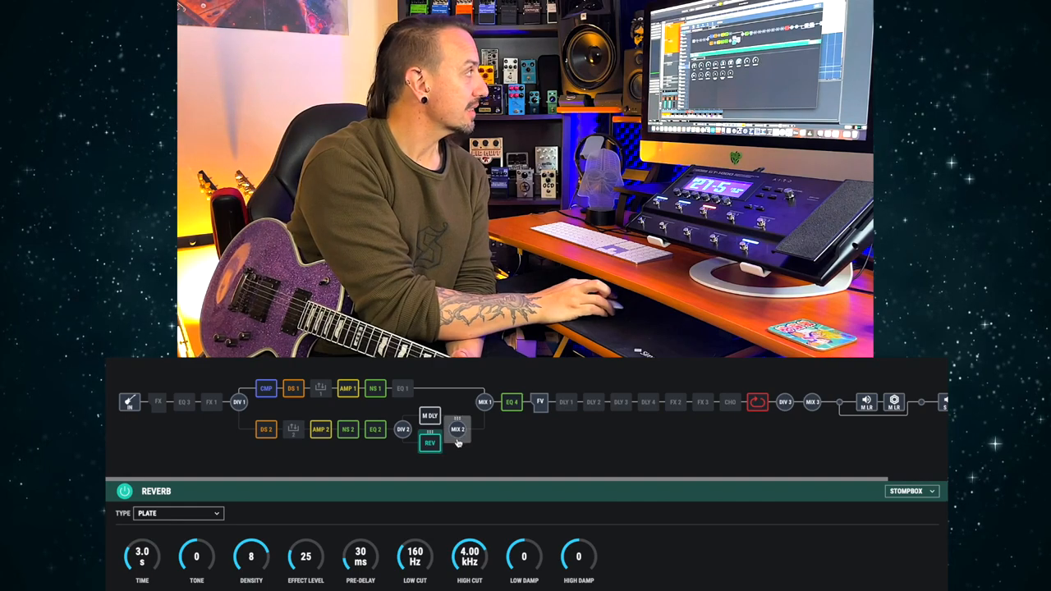
{"action": "left_click", "coordinate": [482, 402]}
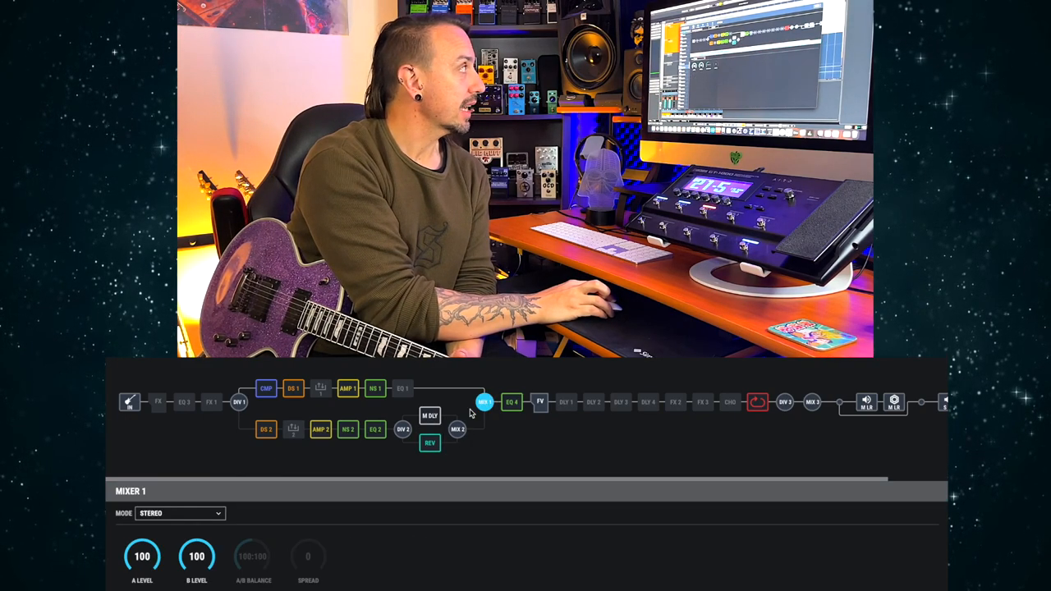
Show Divider 1's settings, in single mode with channel B selected
{"action": "left_click", "coordinate": [293, 388]}
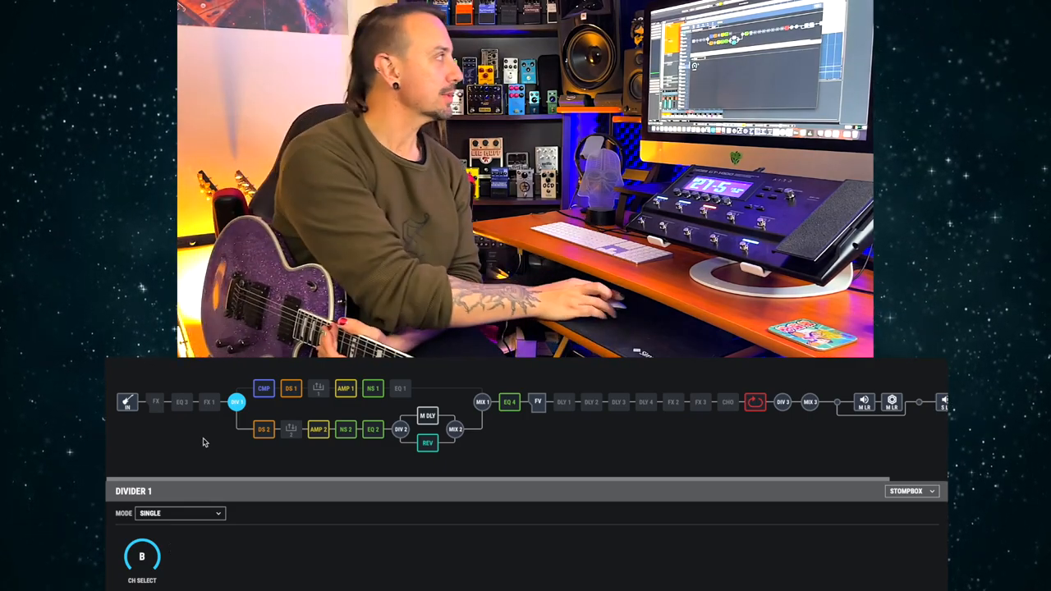
View DS 2 and Preamp 2 (X-Hi Gain, middle 74, treble 62, presence 50)
{"action": "left_click", "coordinate": [263, 429]}
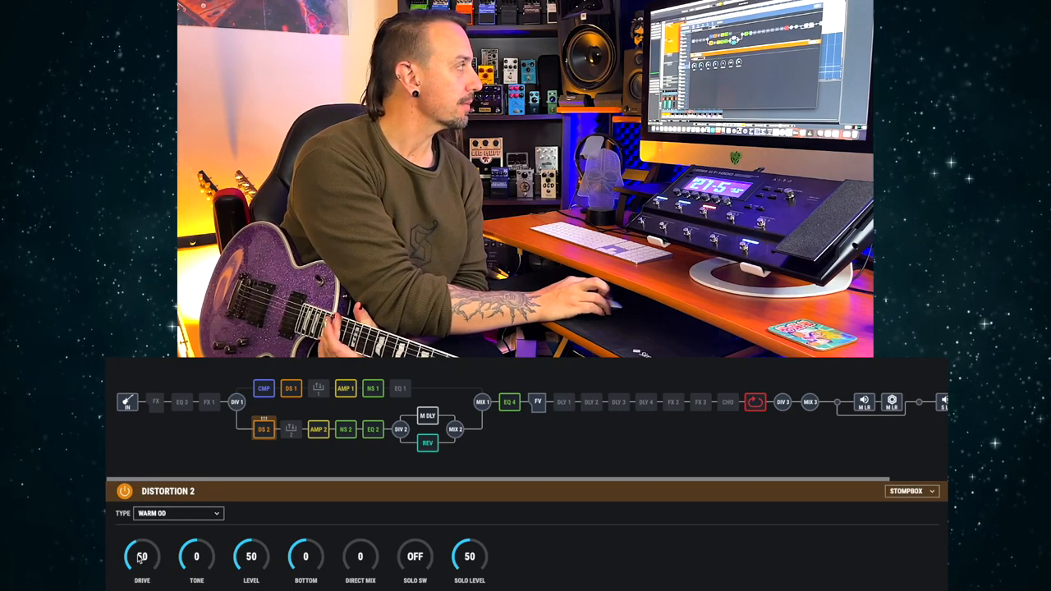
{"action": "left_click", "coordinate": [373, 429]}
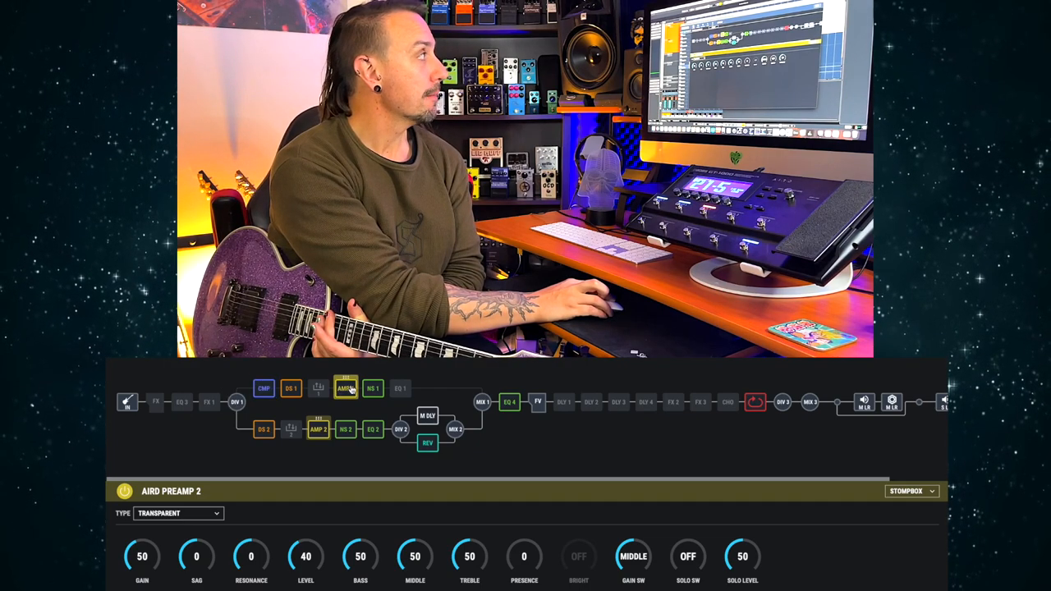
{"action": "left_click", "coordinate": [290, 387]}
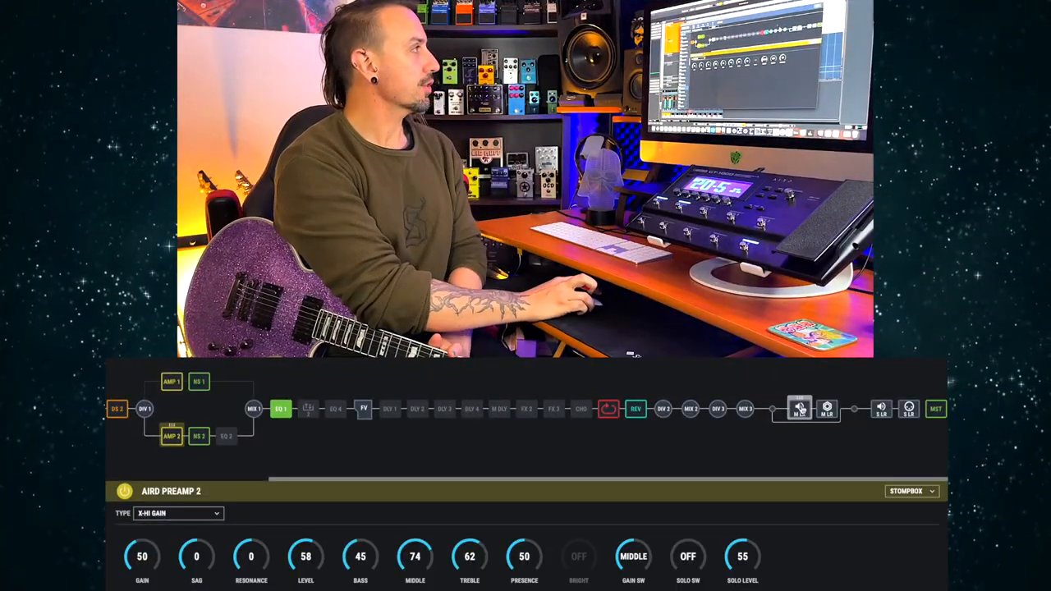
Check the right speaker cabinet, reverb and delay, and switch Divider 1 to single channel
{"action": "left_click", "coordinate": [799, 408]}
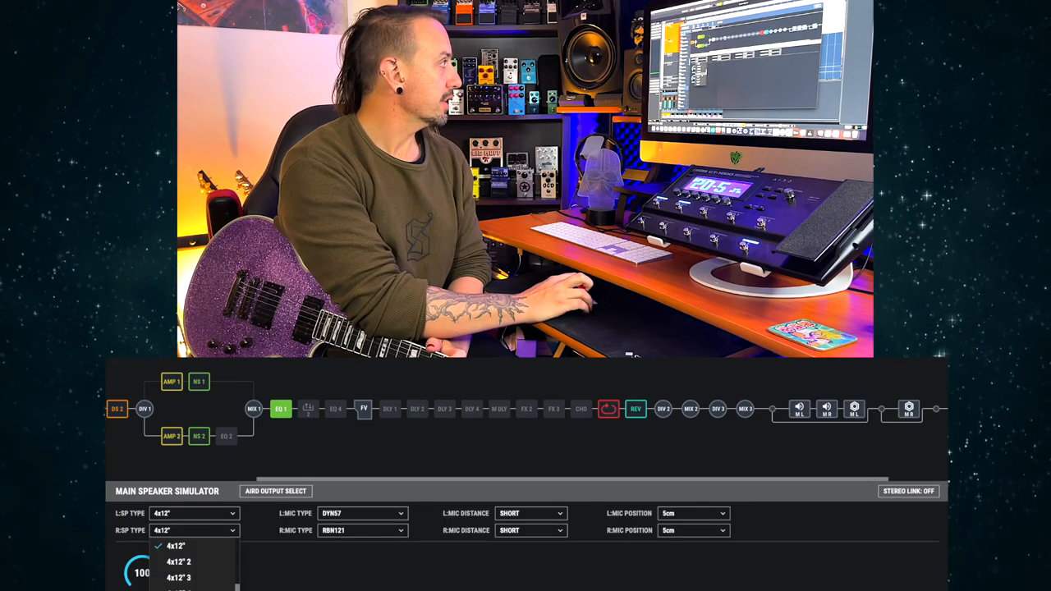
{"action": "left_click", "coordinate": [178, 546]}
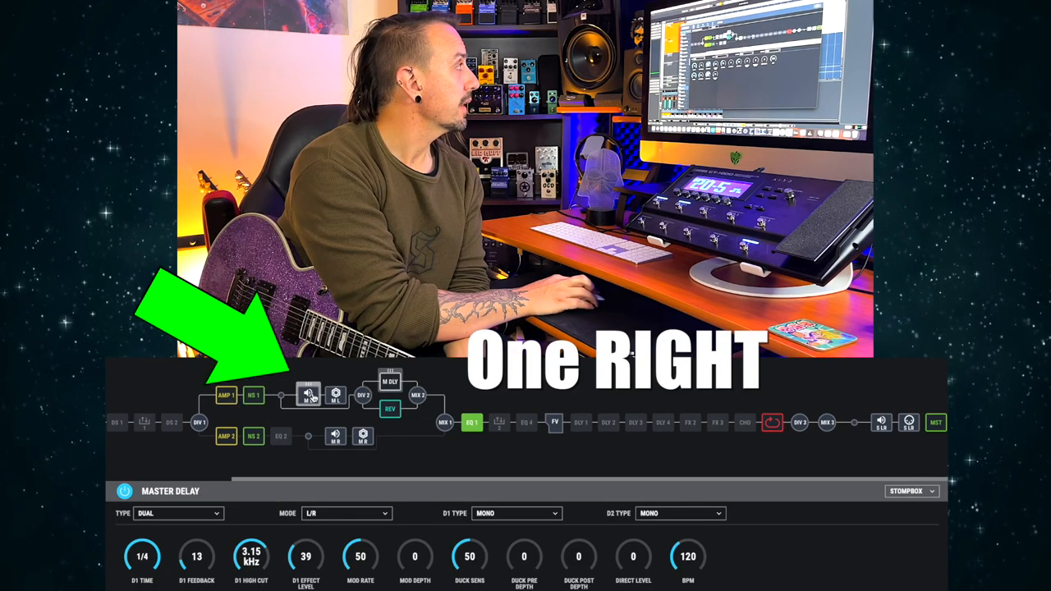
{"action": "left_click", "coordinate": [308, 408]}
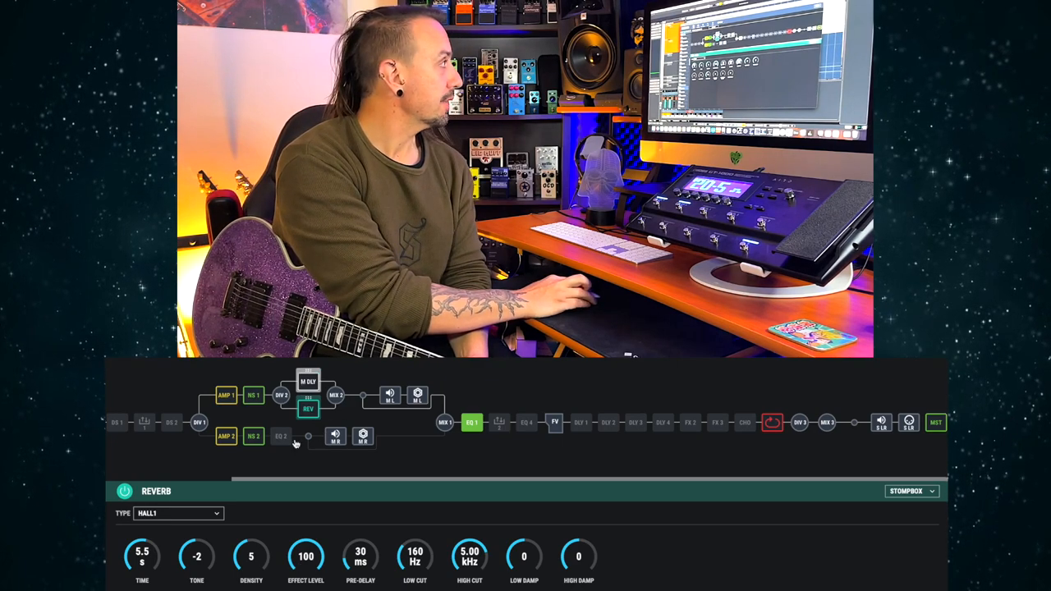
{"action": "left_click", "coordinate": [308, 382]}
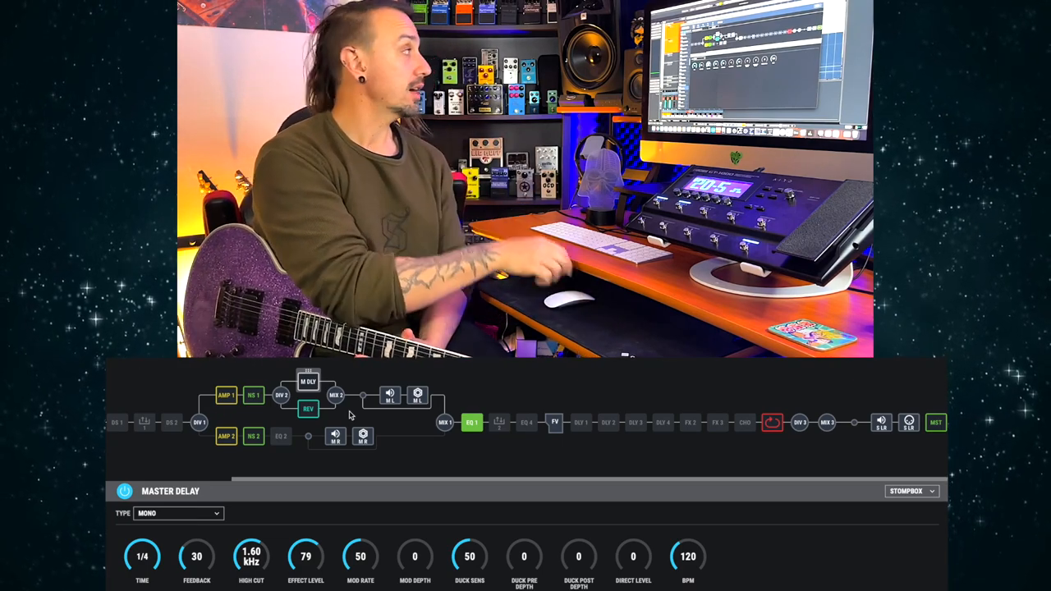
{"action": "left_click", "coordinate": [199, 422]}
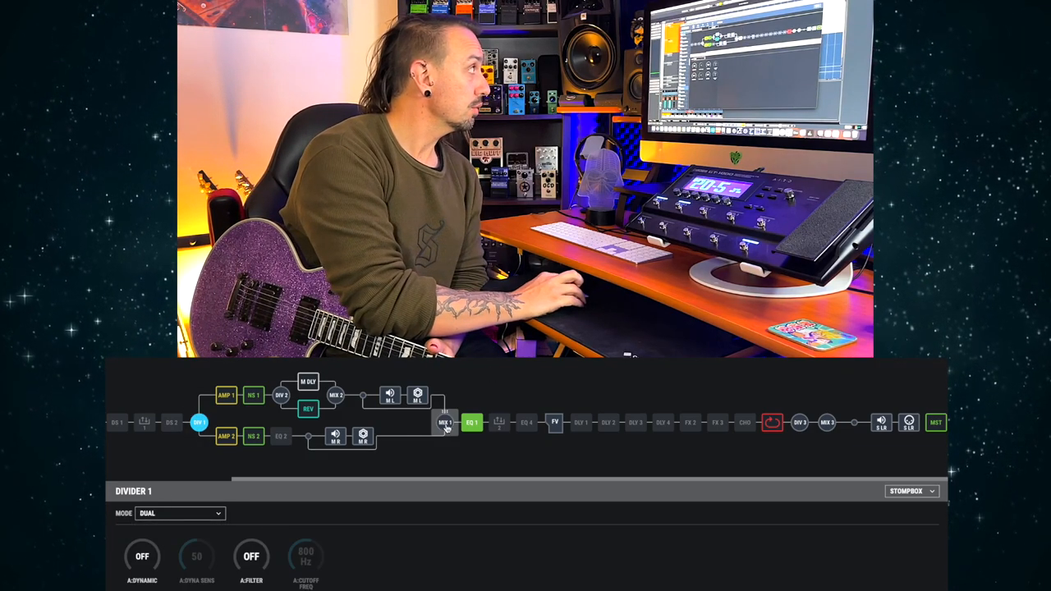
{"action": "left_click", "coordinate": [444, 422]}
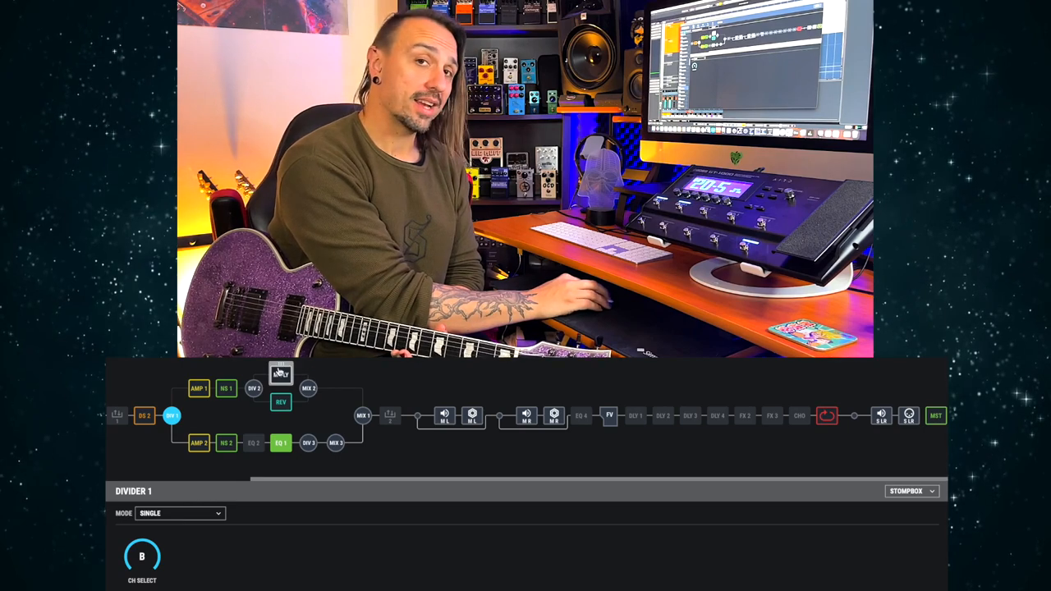
Select a block on the reworked AMP 2 path, which now holds EQ 1, Divider 3 and Mixer 3
{"action": "left_click", "coordinate": [280, 442]}
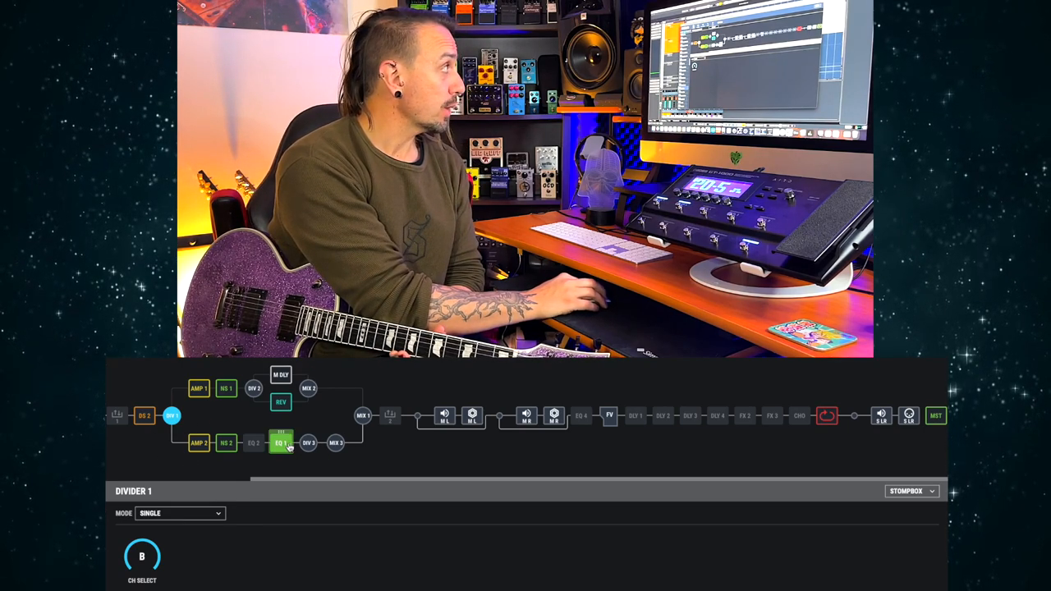
Open the Main Speaker Simulator from the M R block
{"action": "left_click", "coordinate": [199, 442]}
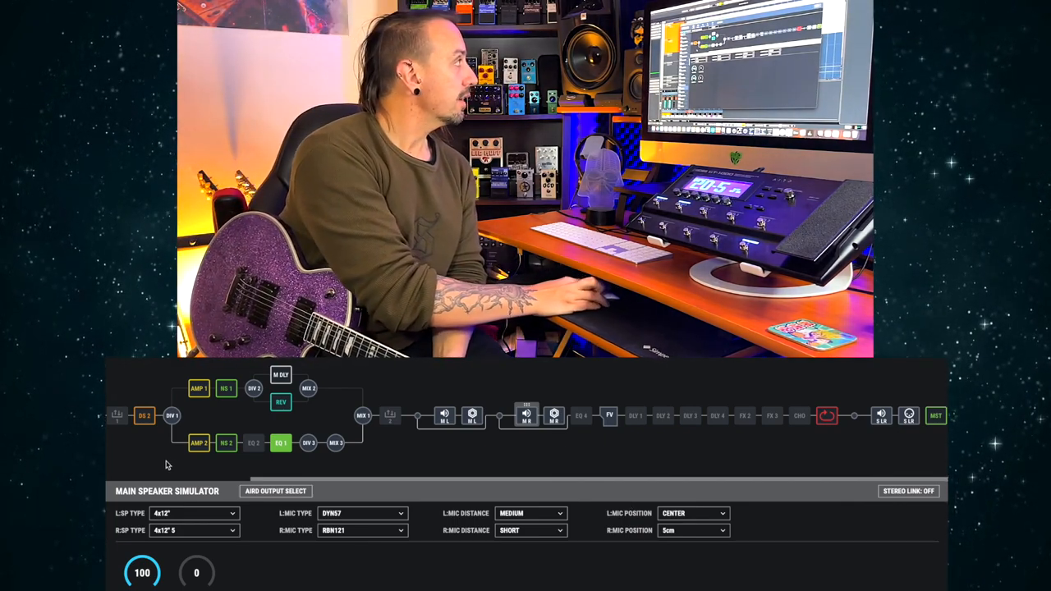
Check the master delay type while relocating the speaker blocks after Mixer 3
{"action": "left_click", "coordinate": [170, 415]}
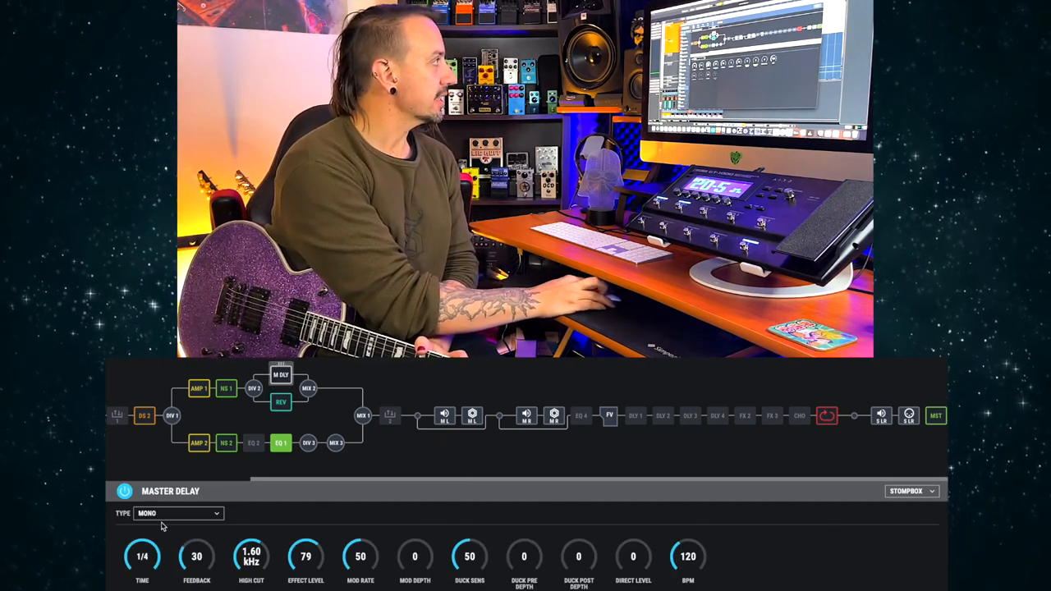
{"action": "left_click", "coordinate": [178, 513]}
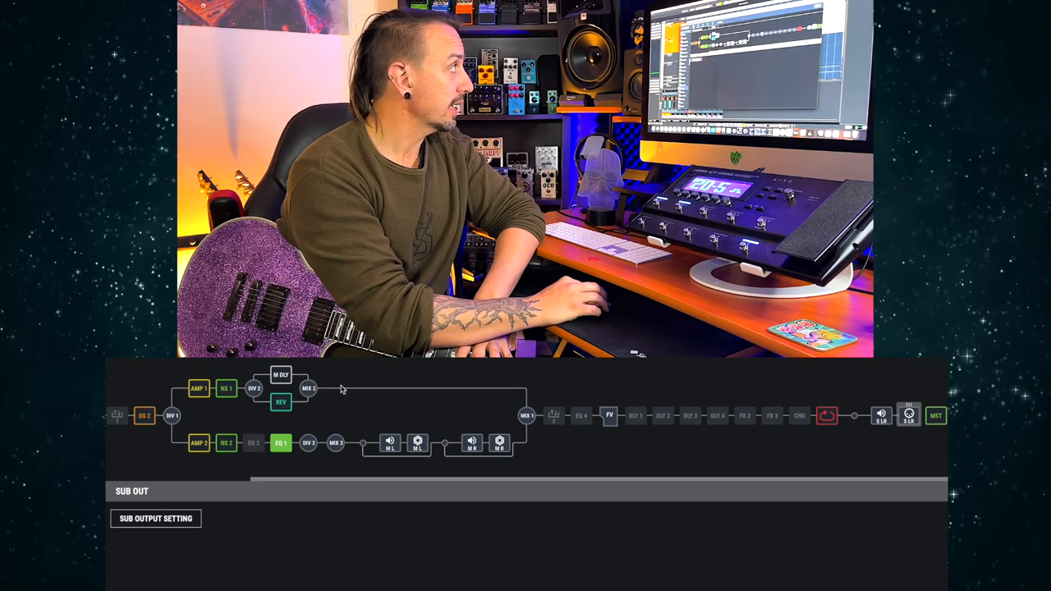
Move the S LR blocks after Mixer 2 and set Sub Output Select to Recording
{"action": "left_click", "coordinate": [528, 414]}
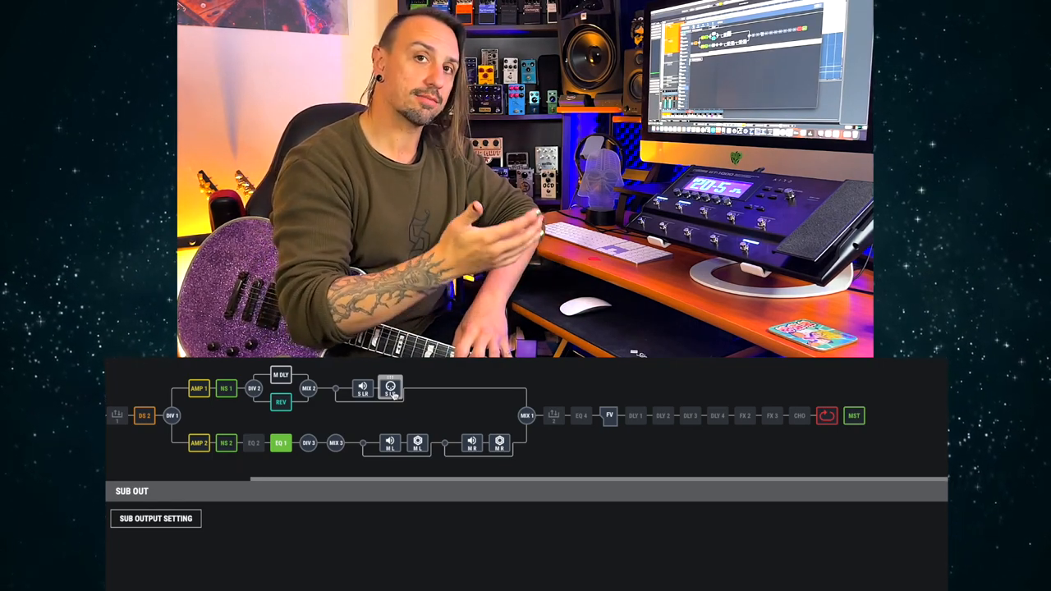
{"action": "left_click", "coordinate": [155, 518]}
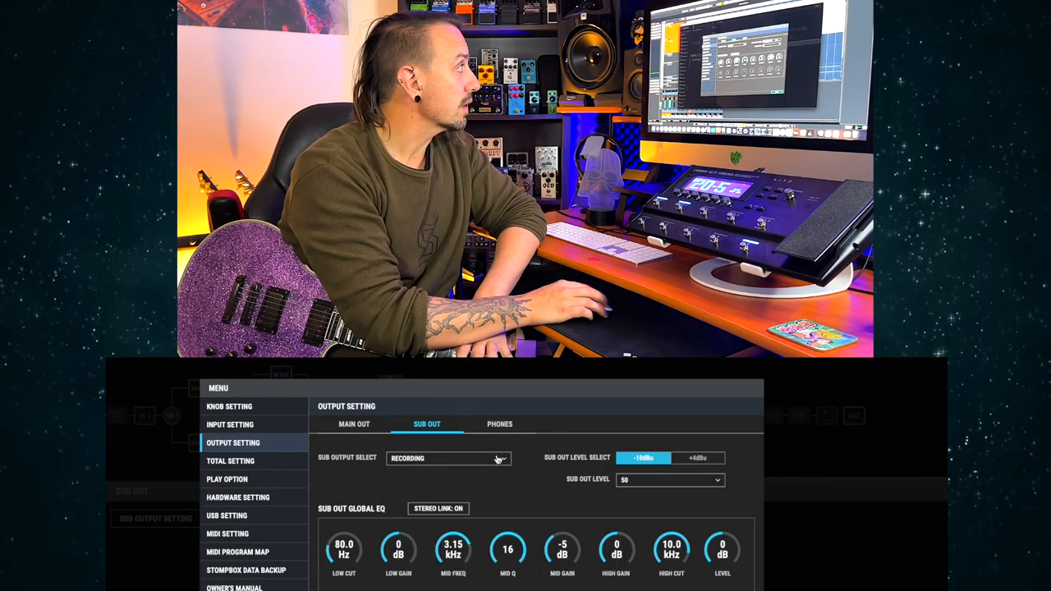
{"action": "left_click", "coordinate": [448, 458]}
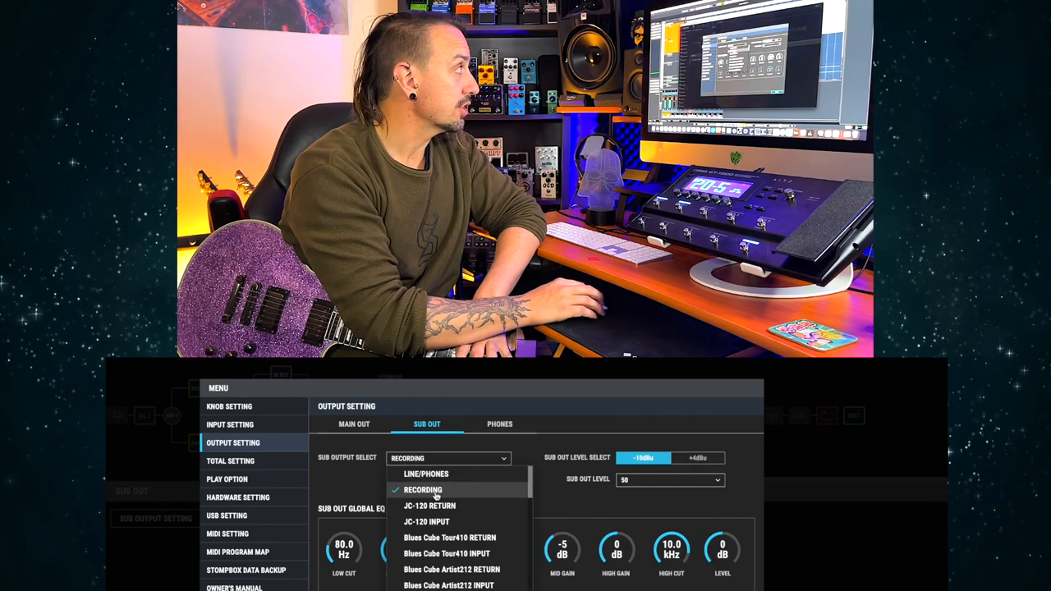
{"action": "left_click", "coordinate": [499, 425]}
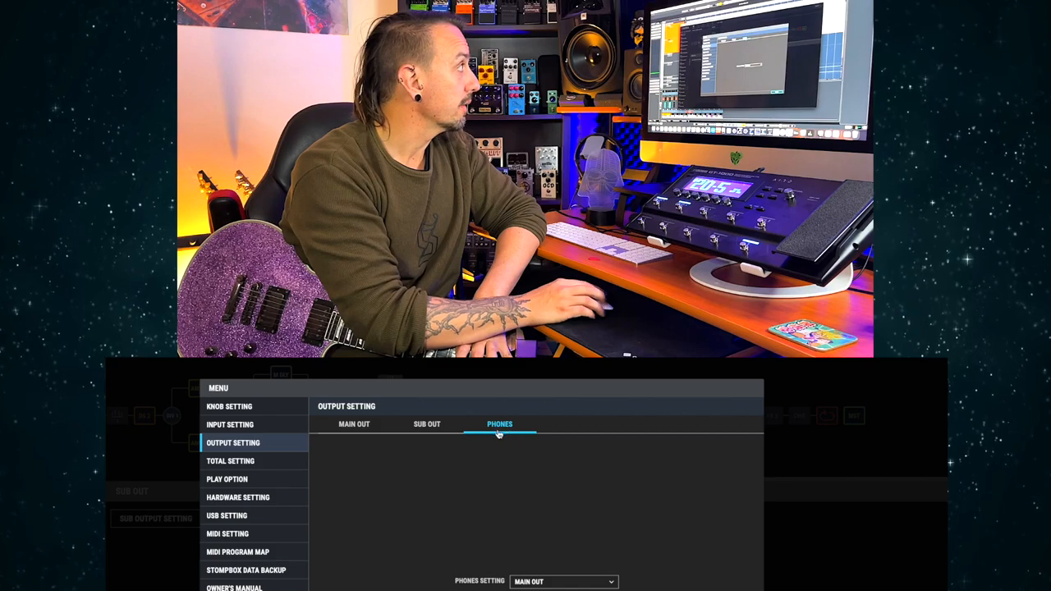